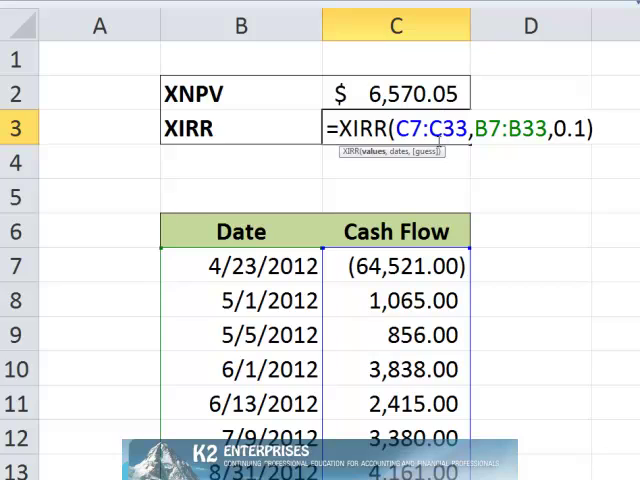
# Commit =XIRR(C7:C33,B7:B33,0.1) in C3, returning 19.89% beside the $6,570.05 XNPV.
pyautogui.press('Return')
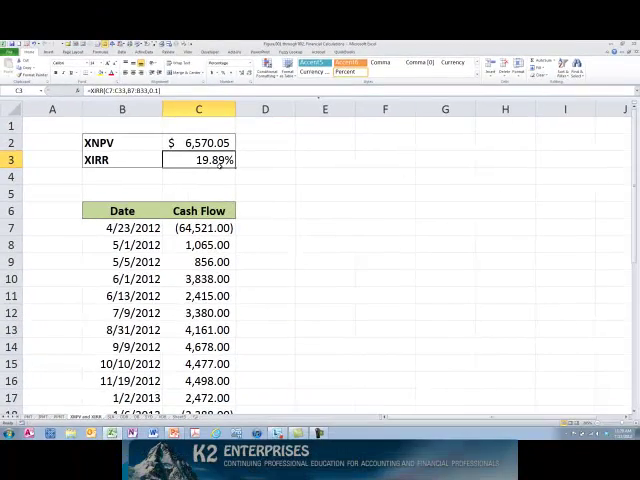